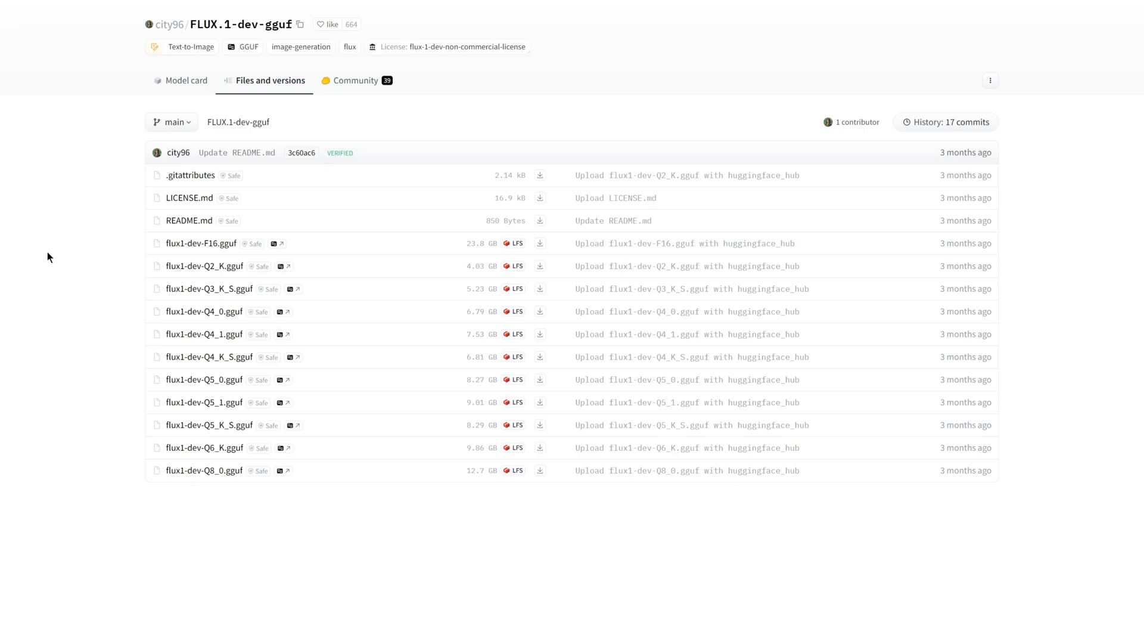
mouse_move(49, 336)
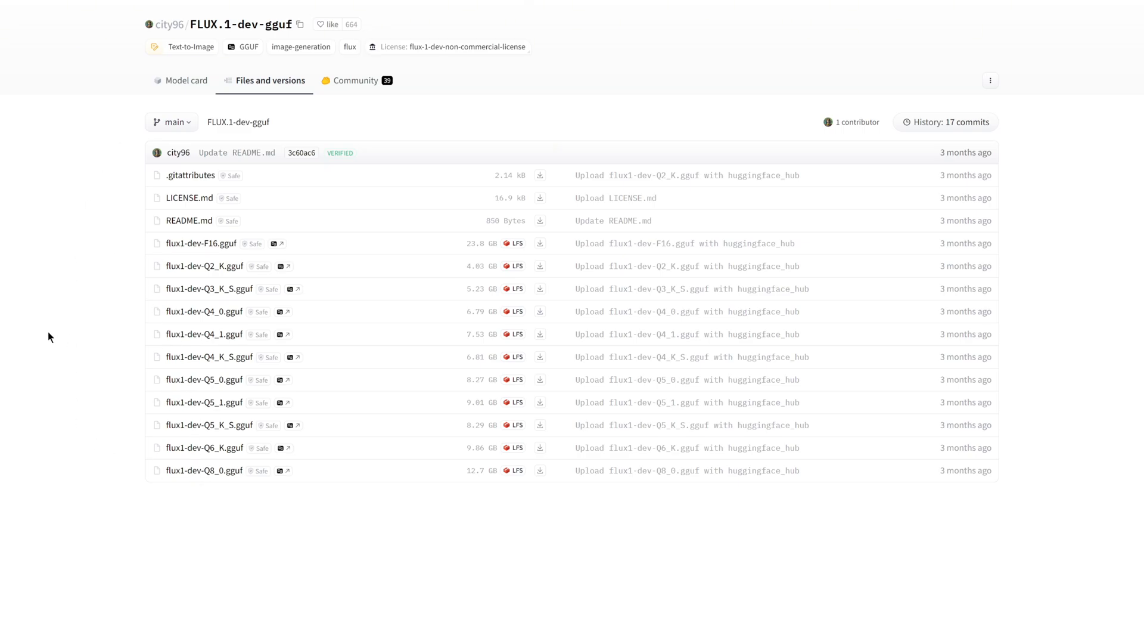
mouse_move(118, 416)
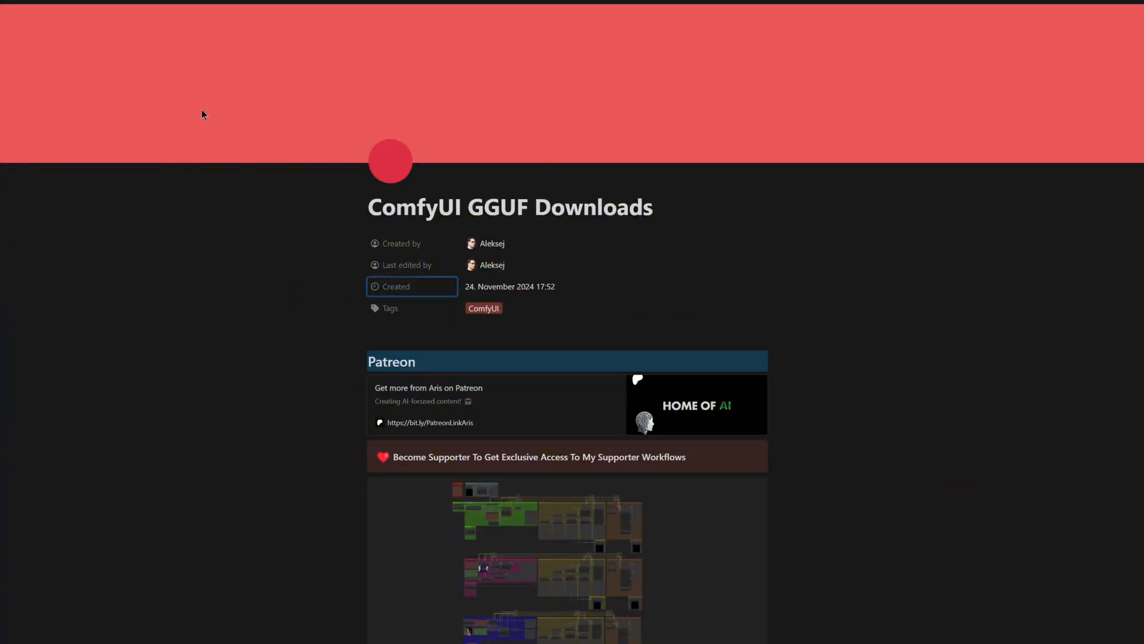
mouse_move(193, 229)
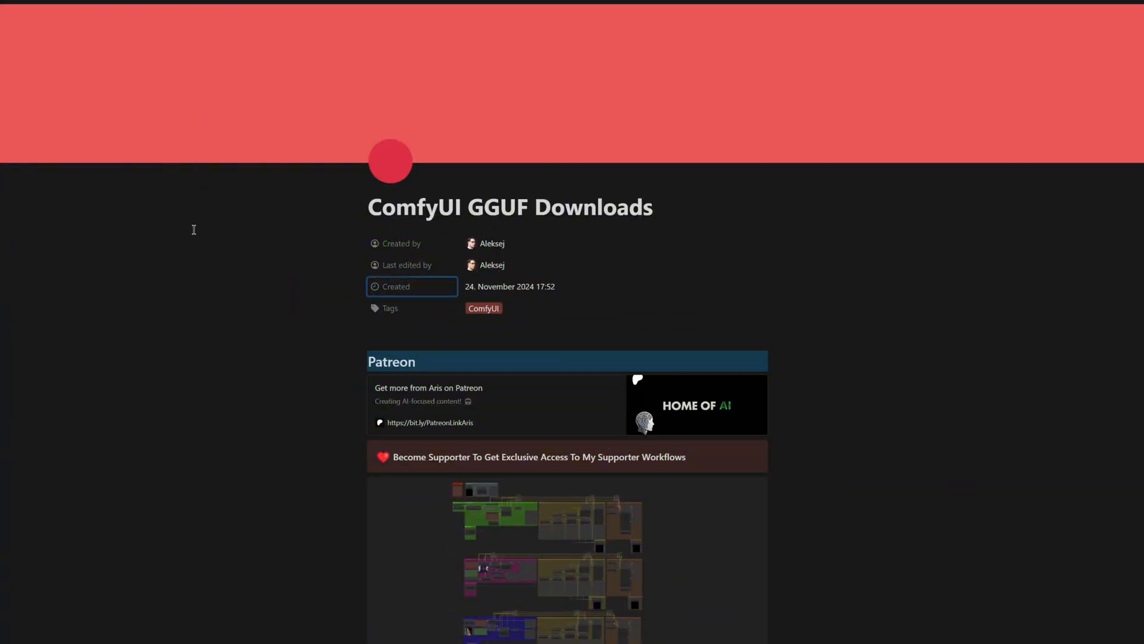
Scroll the ComfyUI GGUF Downloads Notion page to Installation and its GGUF Models link.
scroll("down", 3)
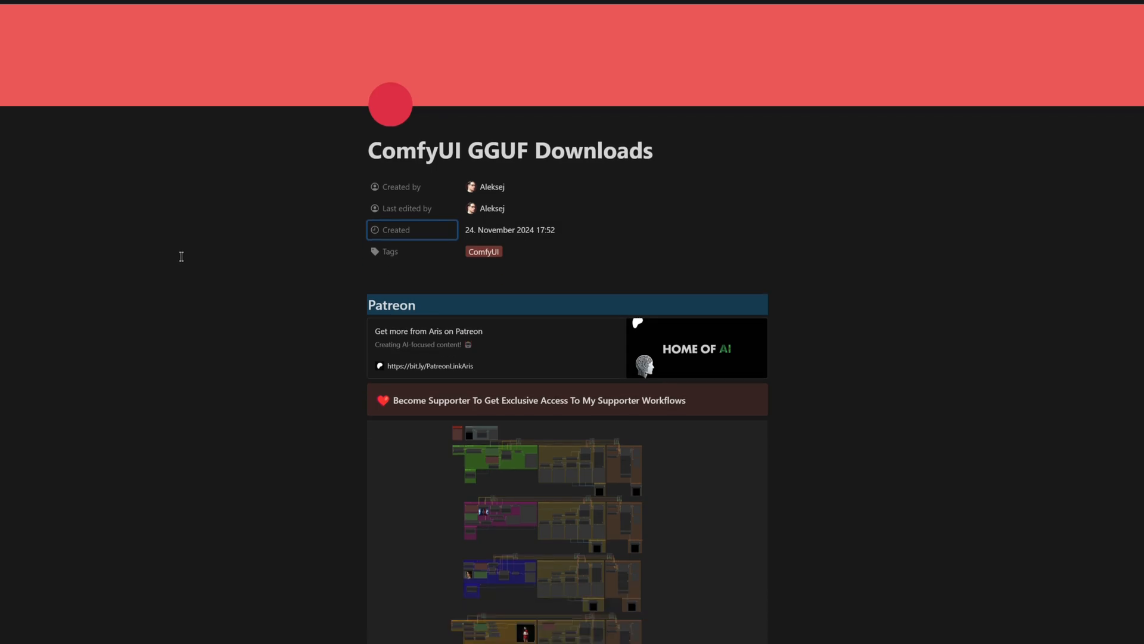
scroll("down", 3)
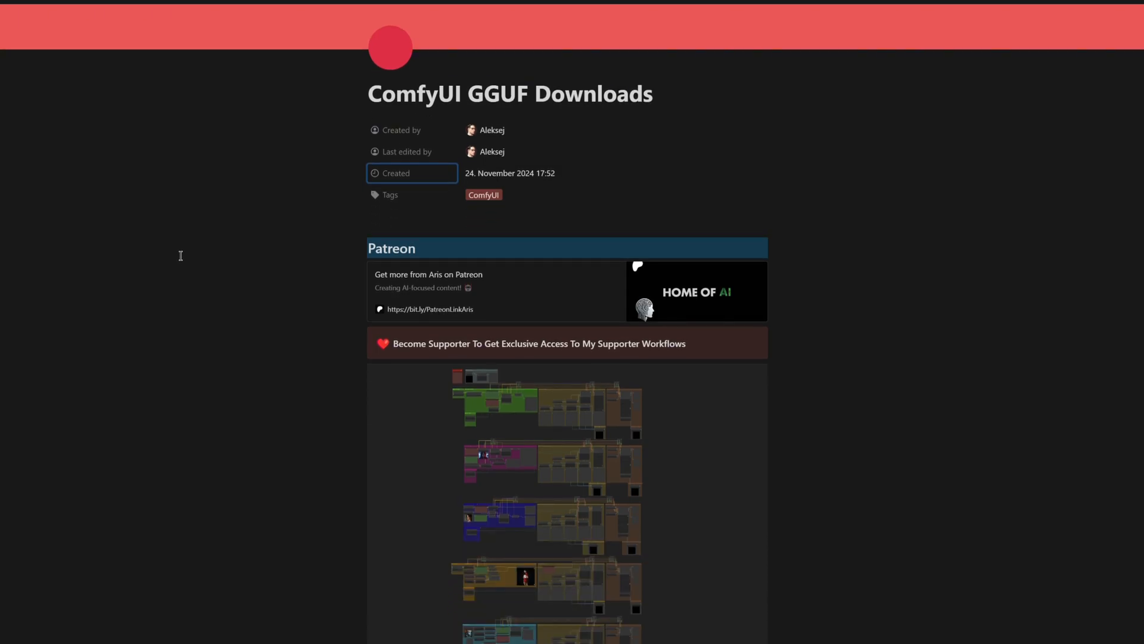
scroll("down", 3)
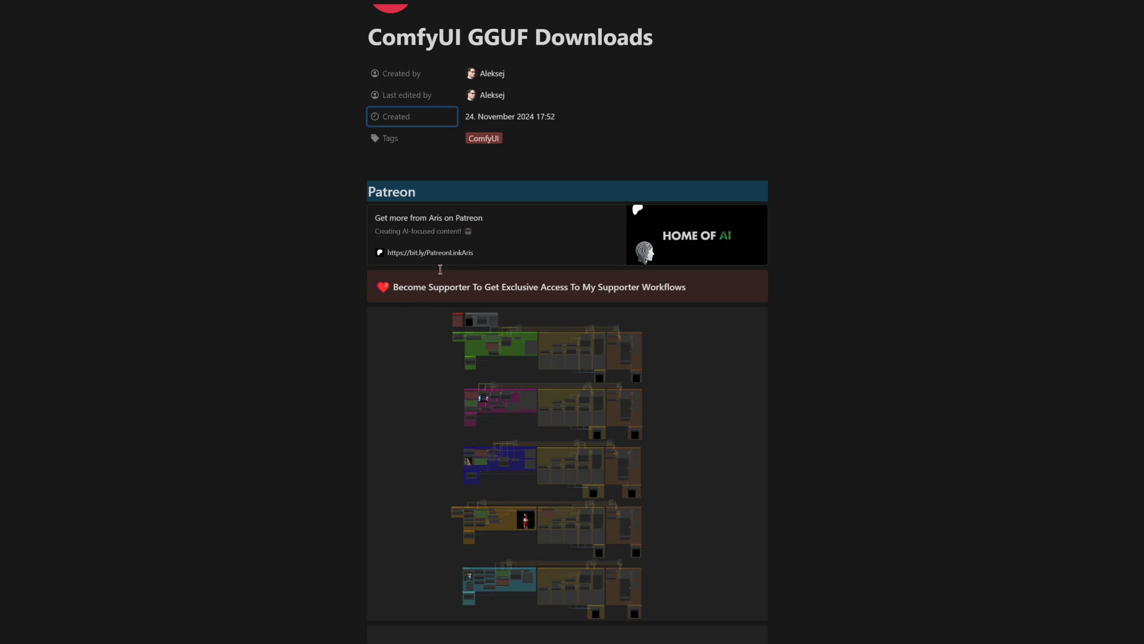
left_click(430, 251)
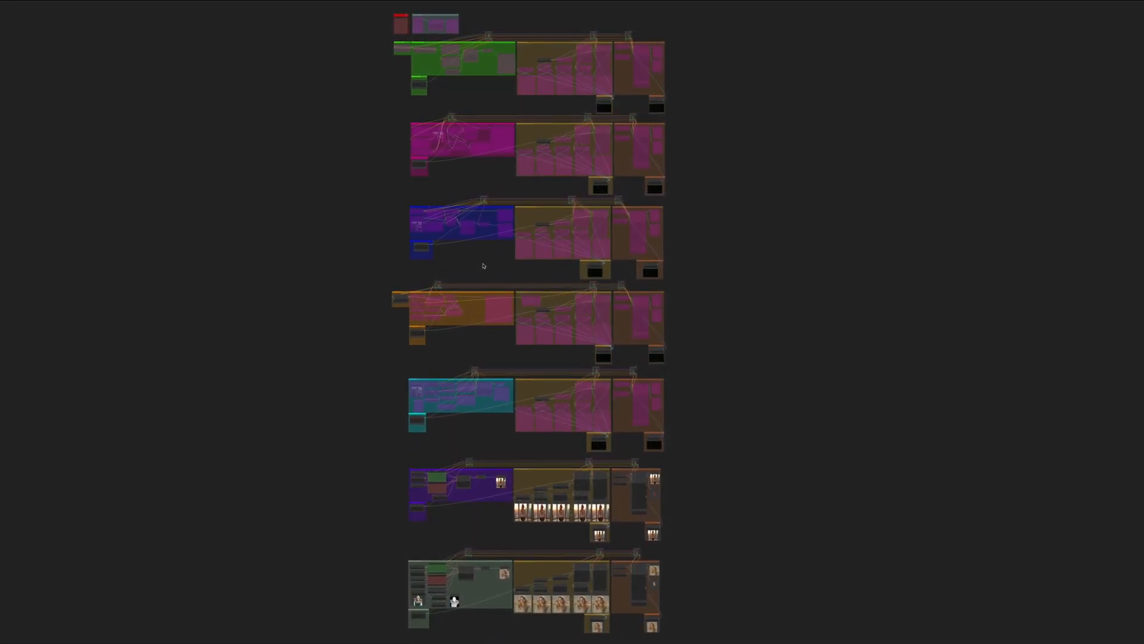
scroll("down", 3)
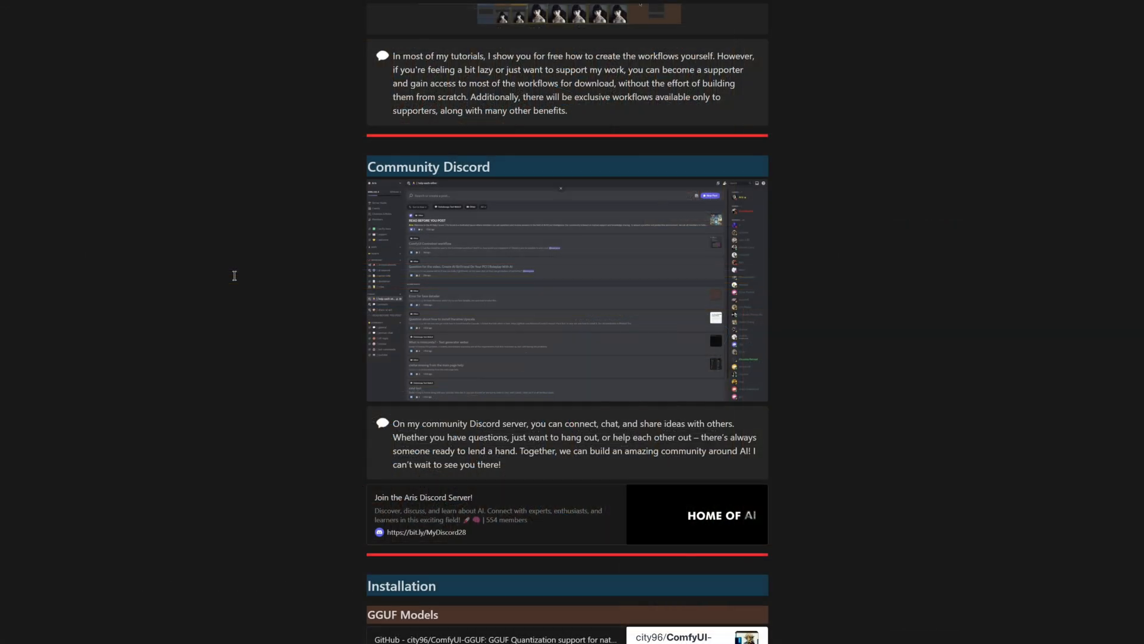
mouse_move(440, 523)
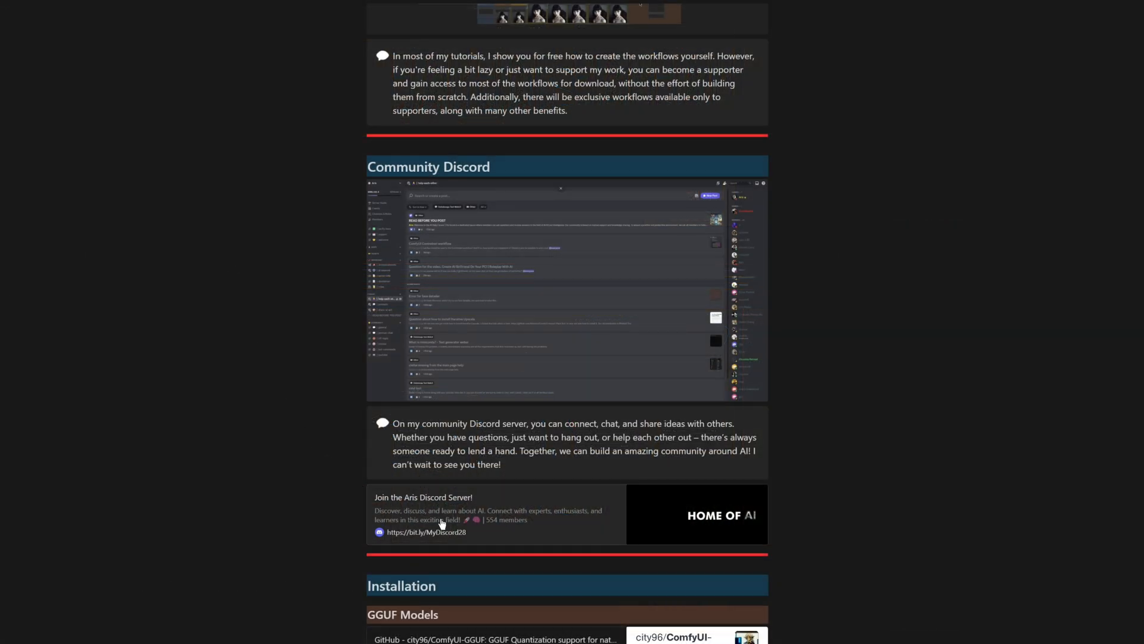
left_click(426, 531)
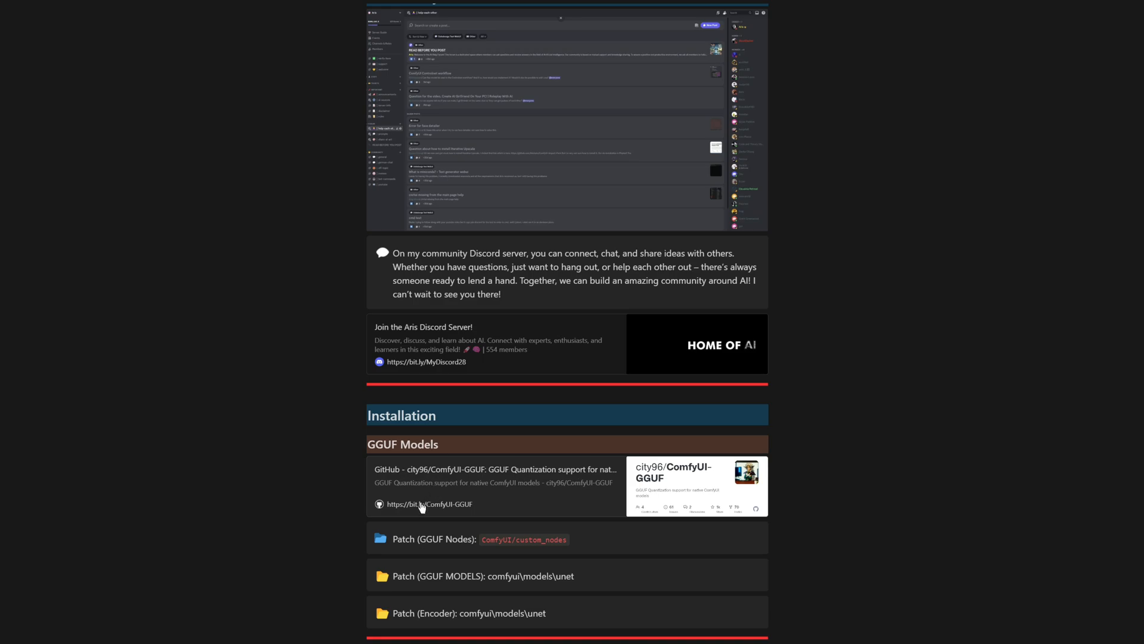
Download the ComfyUI-GGUF GitHub repository as a ZIP.
left_click(429, 504)
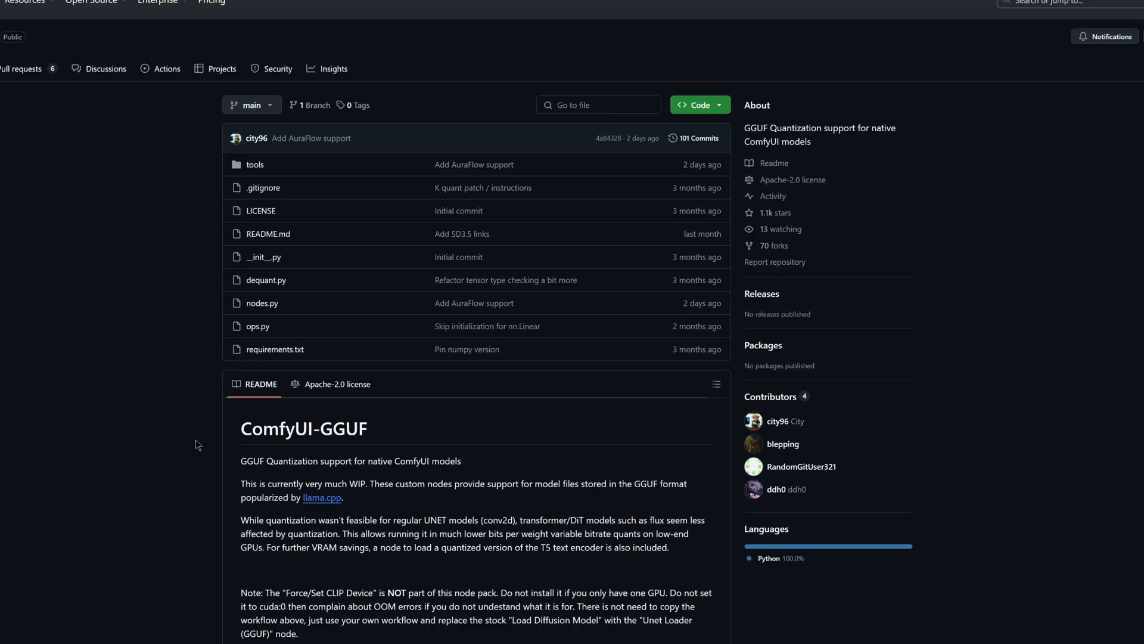
scroll("down", 3)
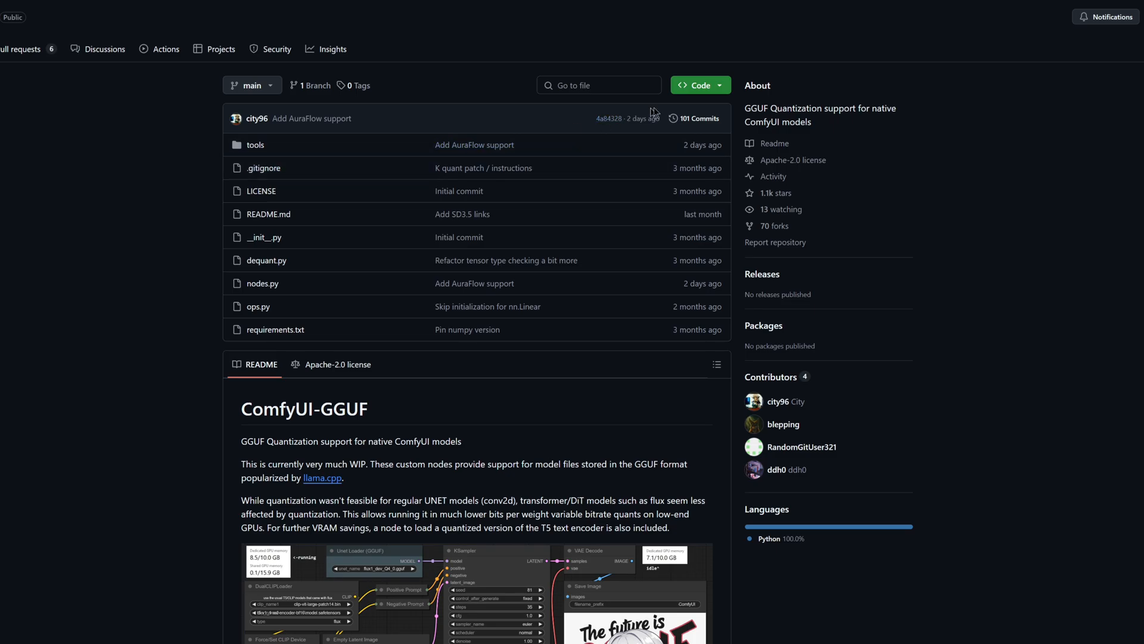
left_click(695, 85)
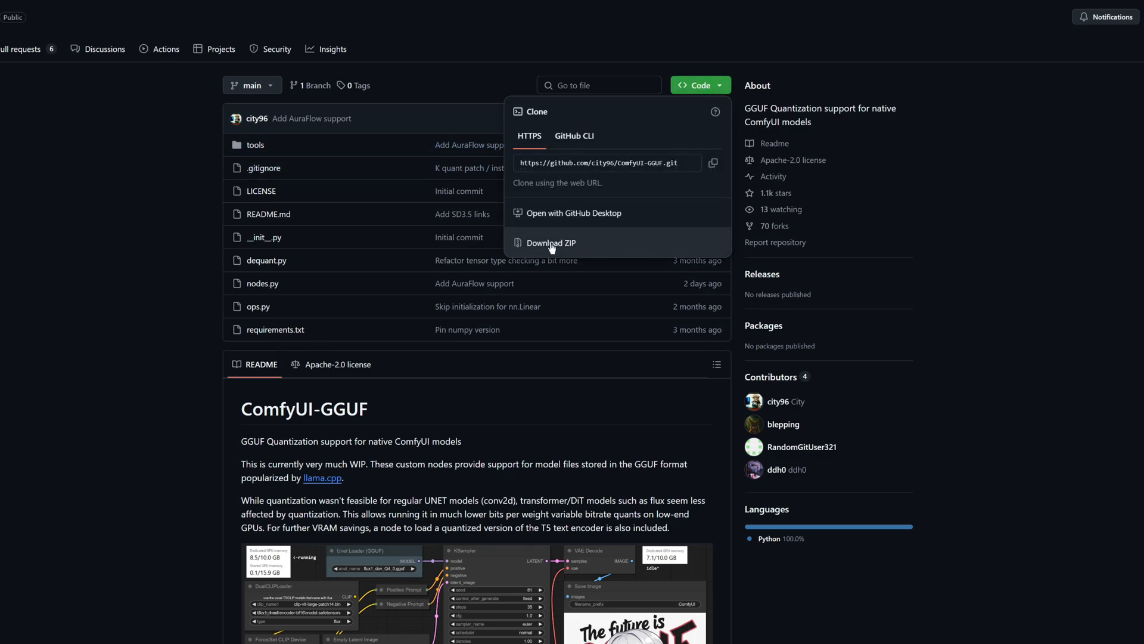
left_click(550, 242)
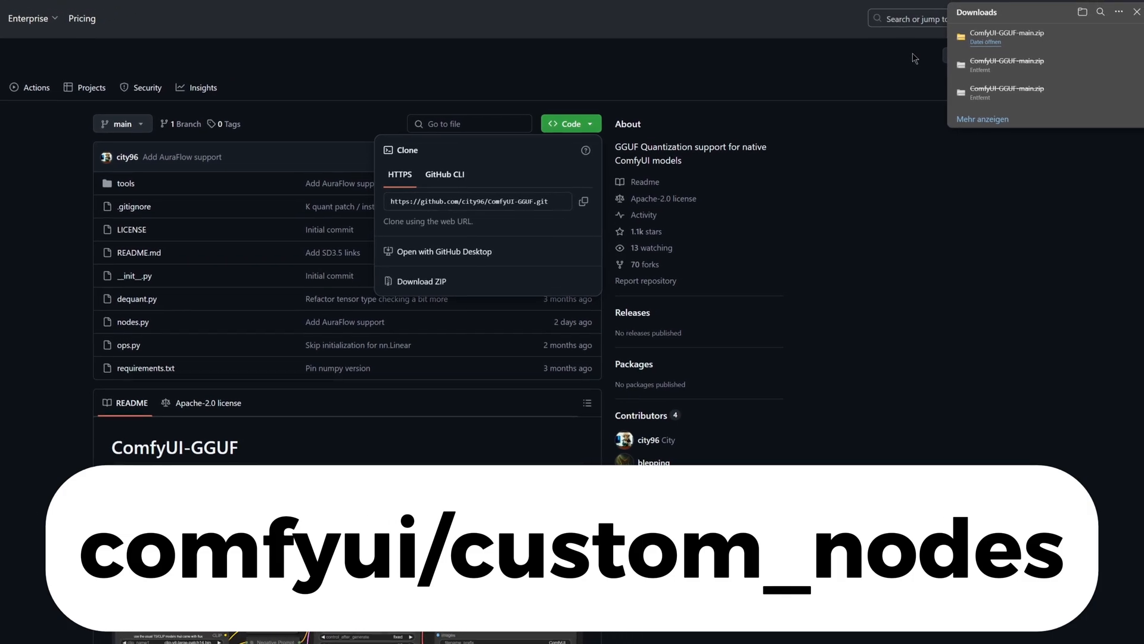
Go to the repository's pre-quantized flux1-dev GGUF models on Hugging Face.
scroll("down", 3)
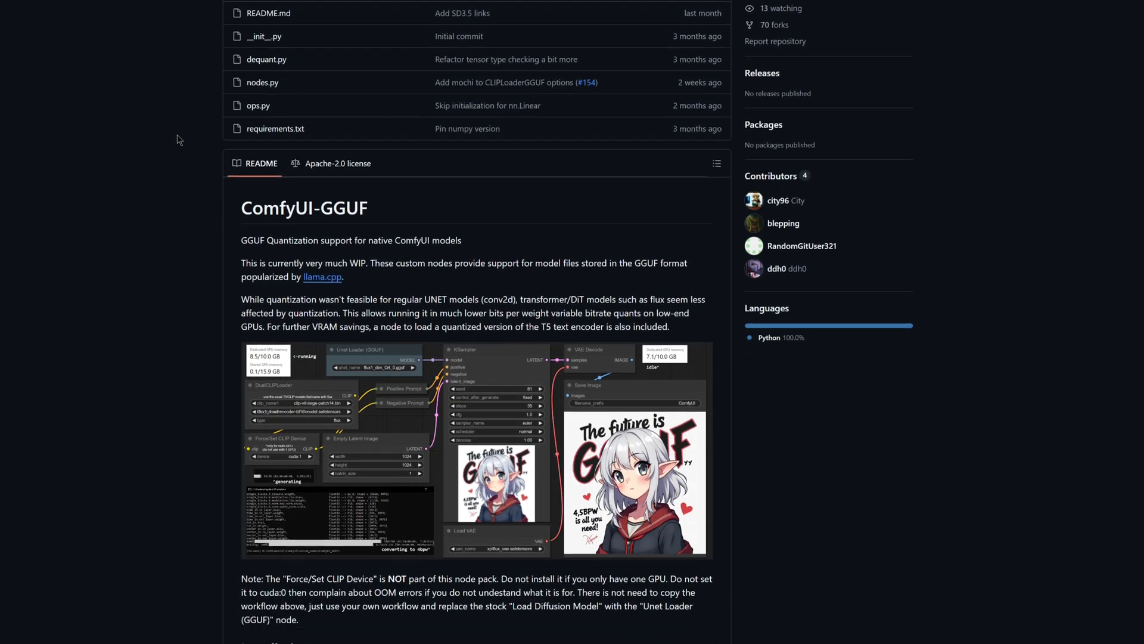
scroll("down", 3)
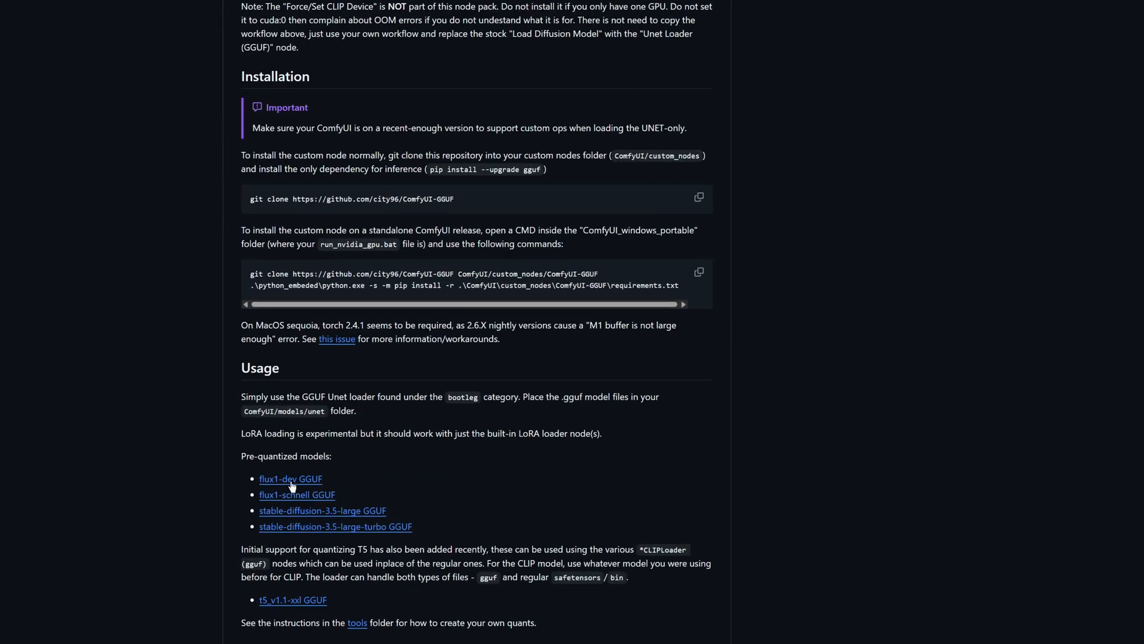
left_click(290, 478)
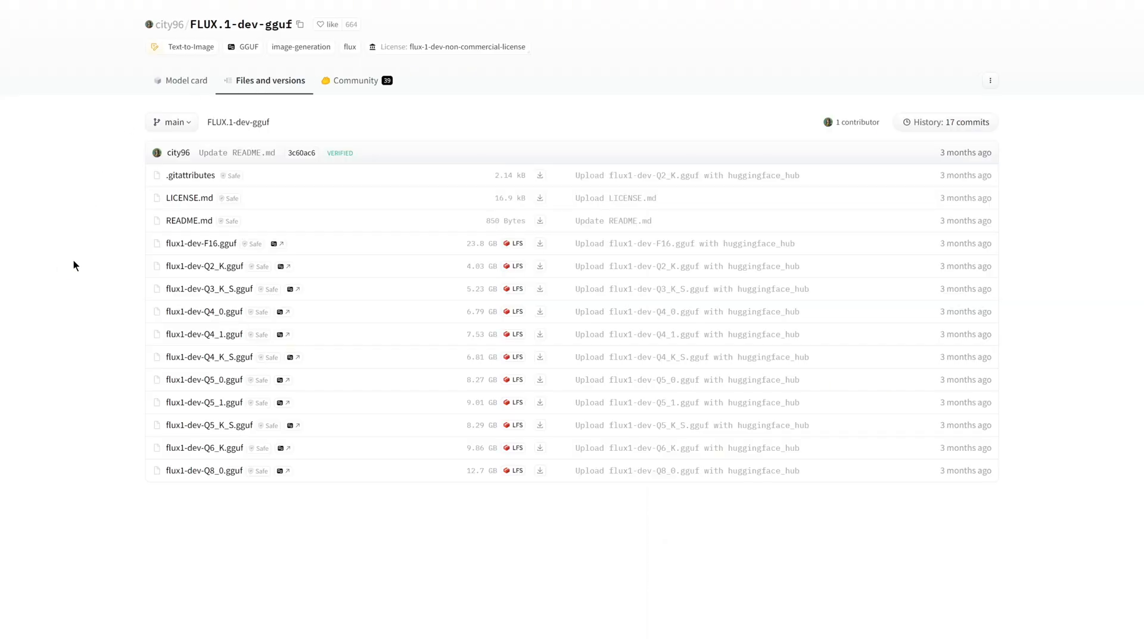
mouse_move(124, 457)
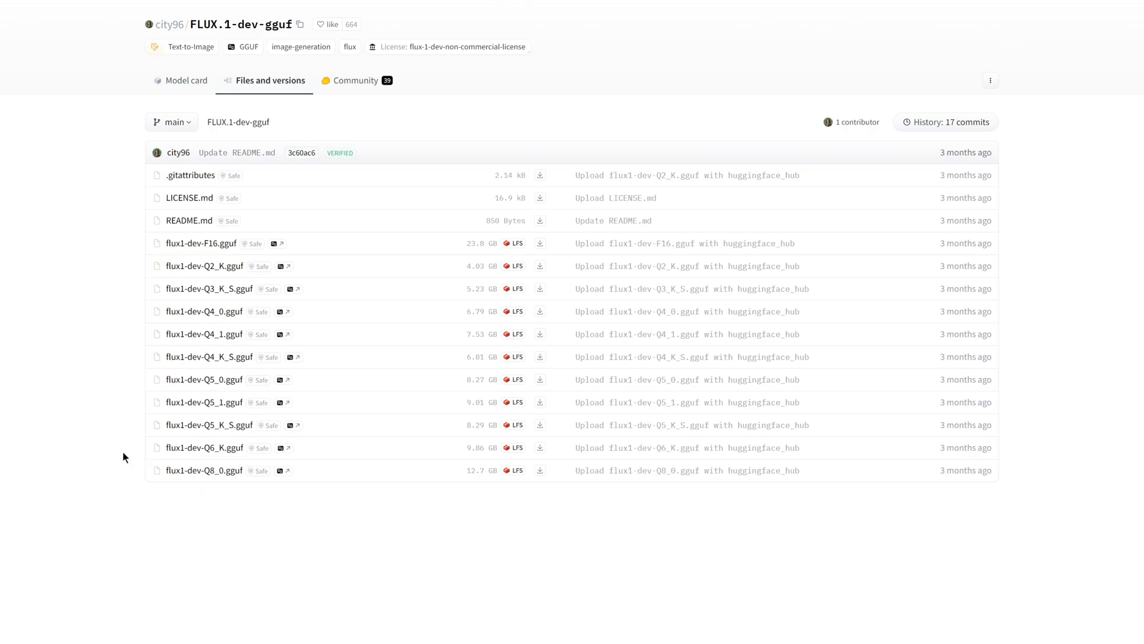
mouse_move(205, 266)
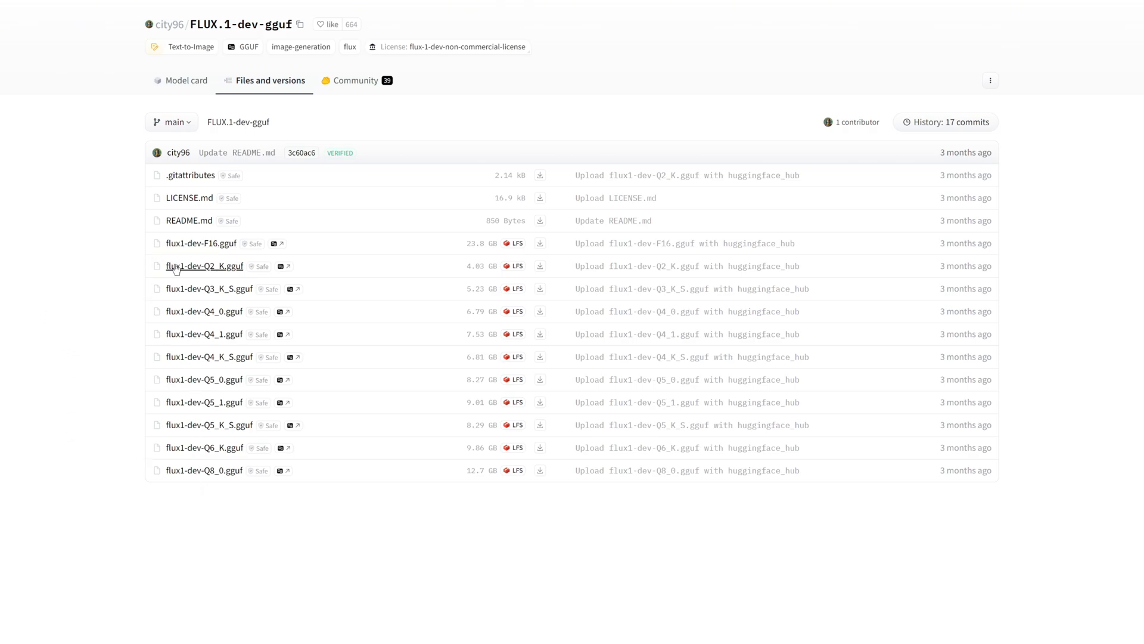
mouse_move(175, 240)
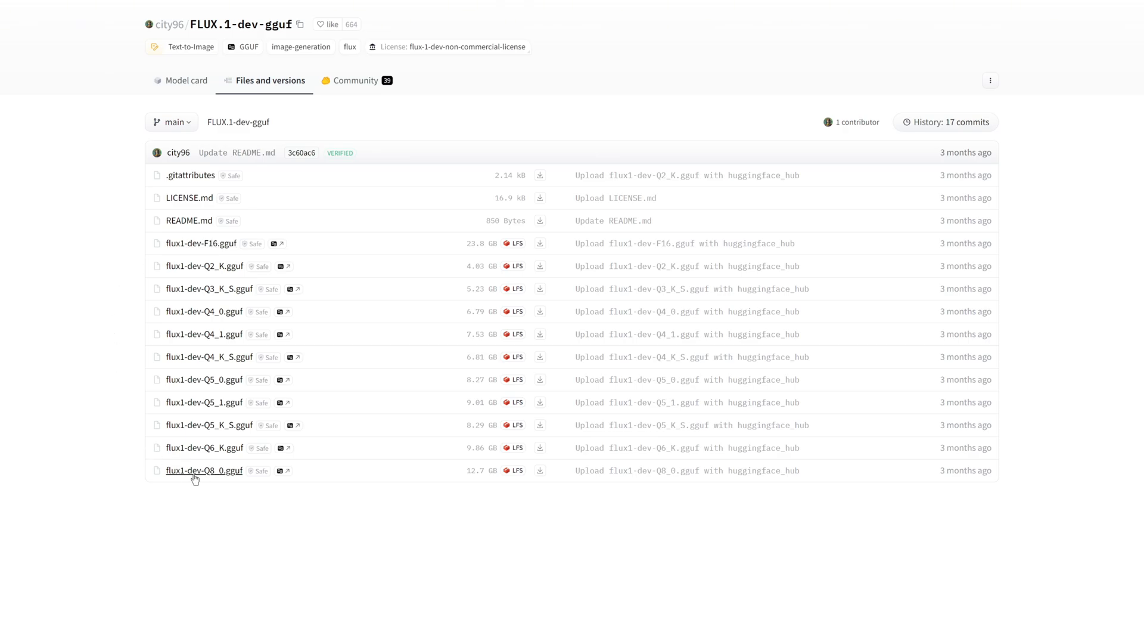
mouse_move(100, 367)
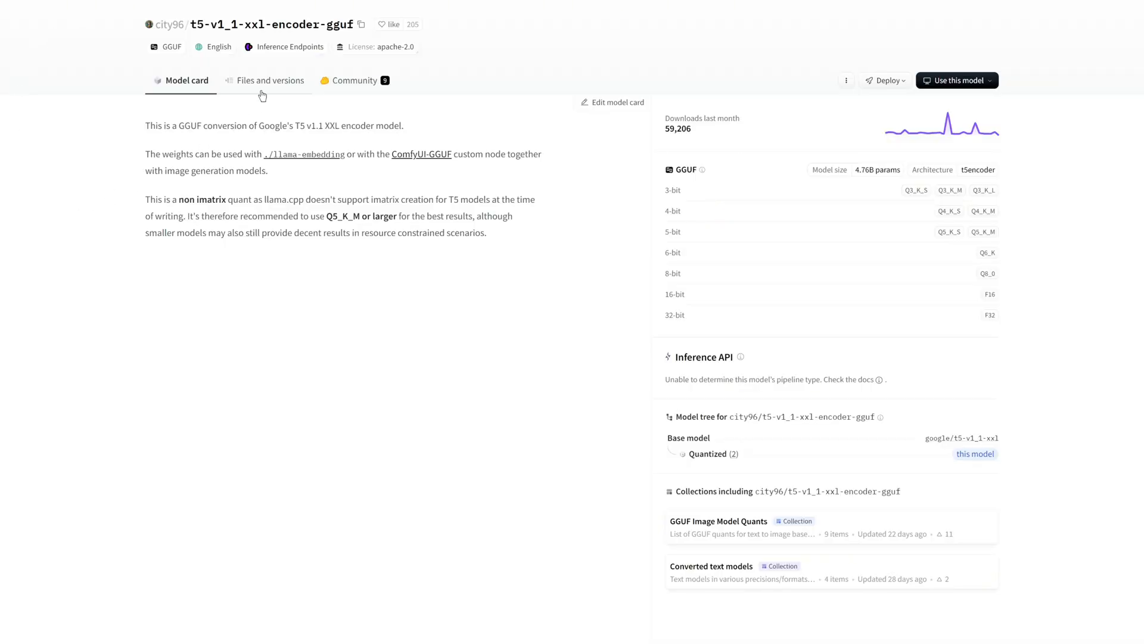
Show the t5-v1_1-xxl-encoder-gguf model's Files and versions list.
left_click(270, 80)
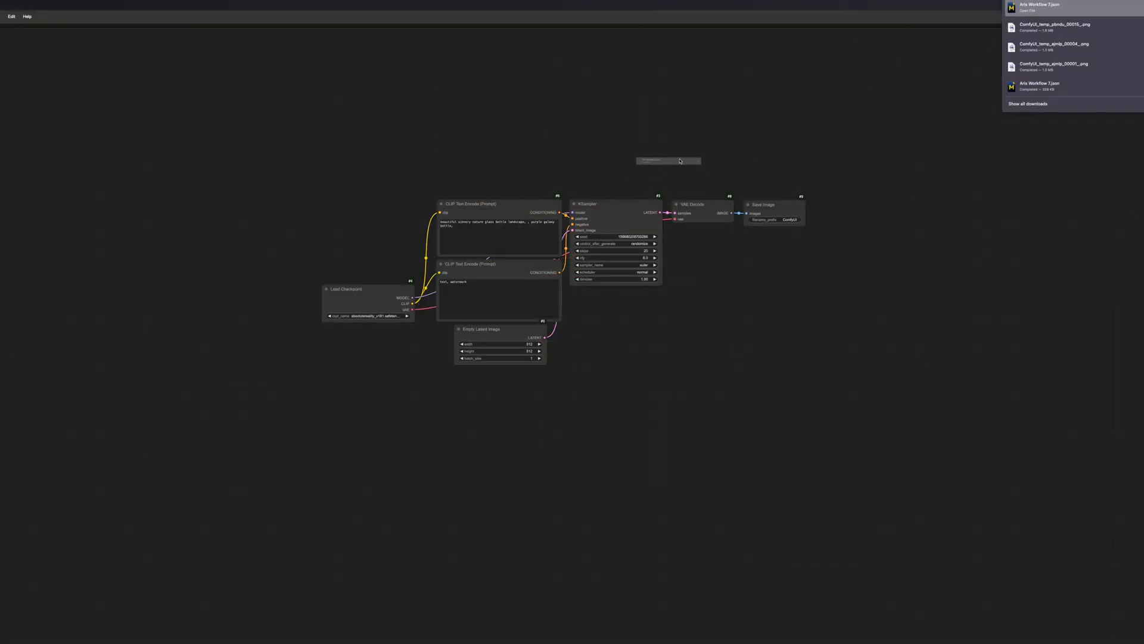
Close the browser downloads panel to reveal ComfyUI's default workflow.
left_click(1039, 7)
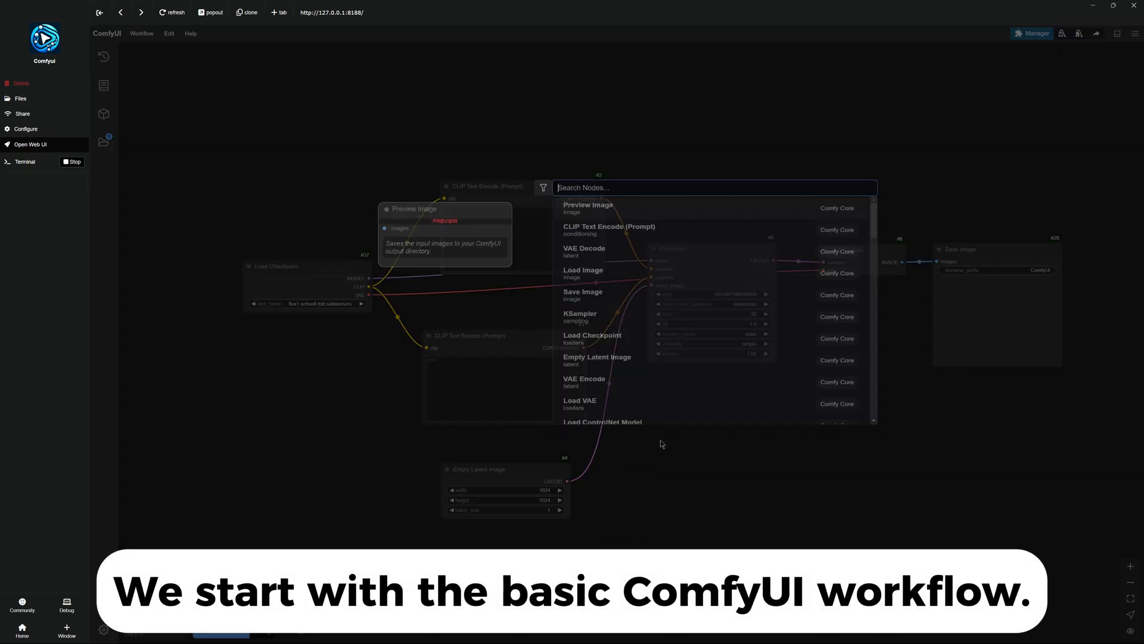
Search the node list for 'gguf' to find the GGUF loader nodes.
type("gguf")
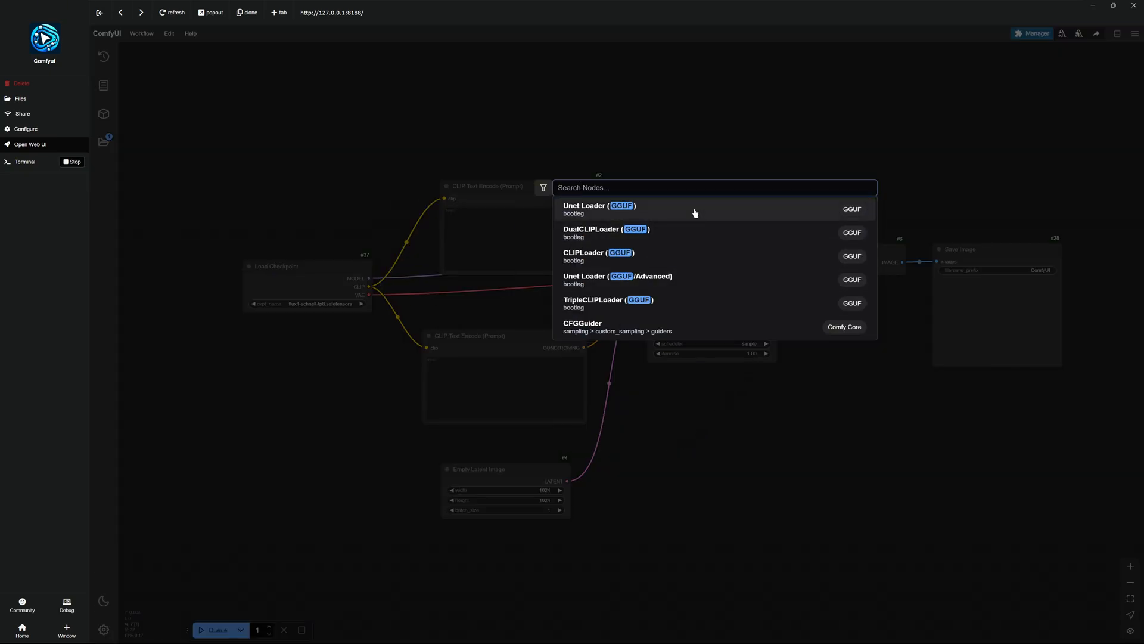
type("gguf")
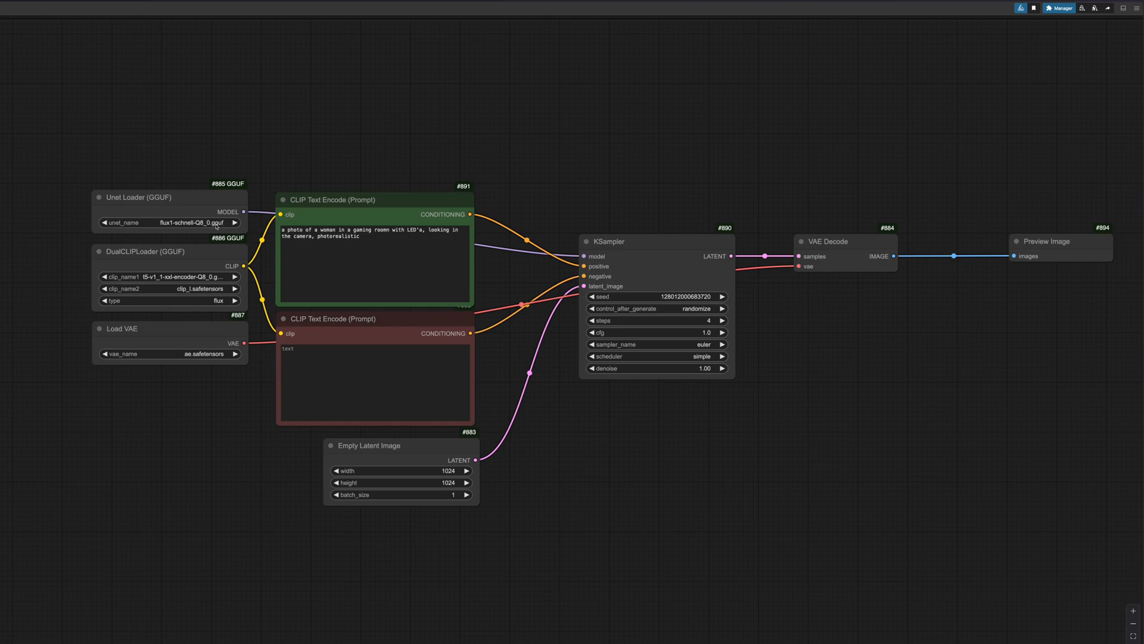
Select flux1-dev-Q5_0.gguf as unet_name and t5-v1_1-xxl-encoder-Q5_K_M.gguf as clip_name1.
left_click(170, 223)
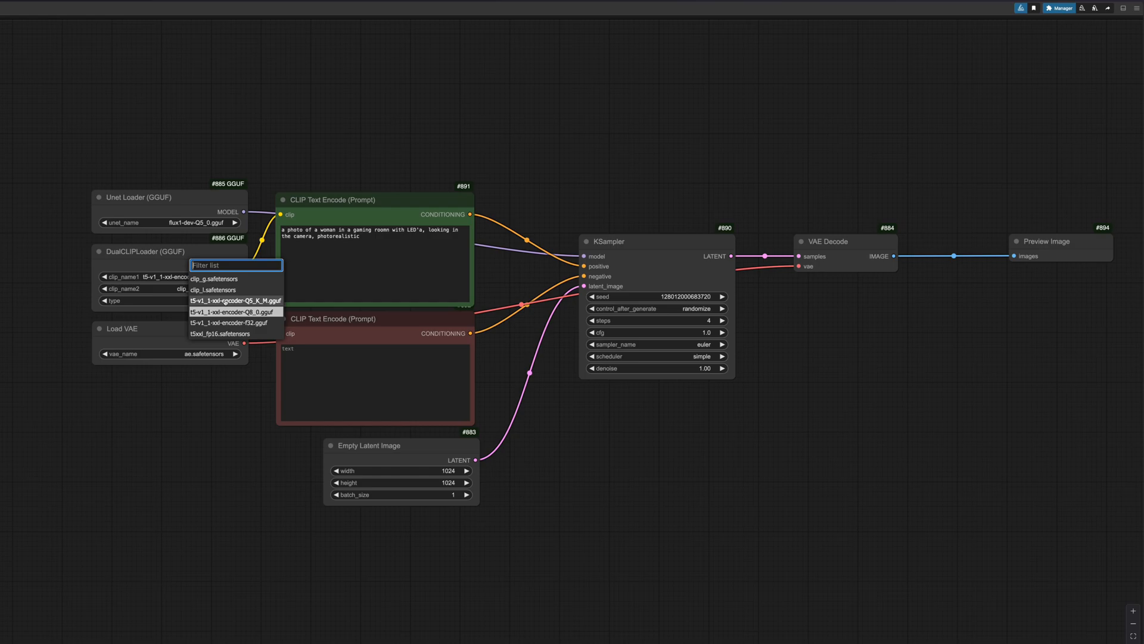
left_click(234, 300)
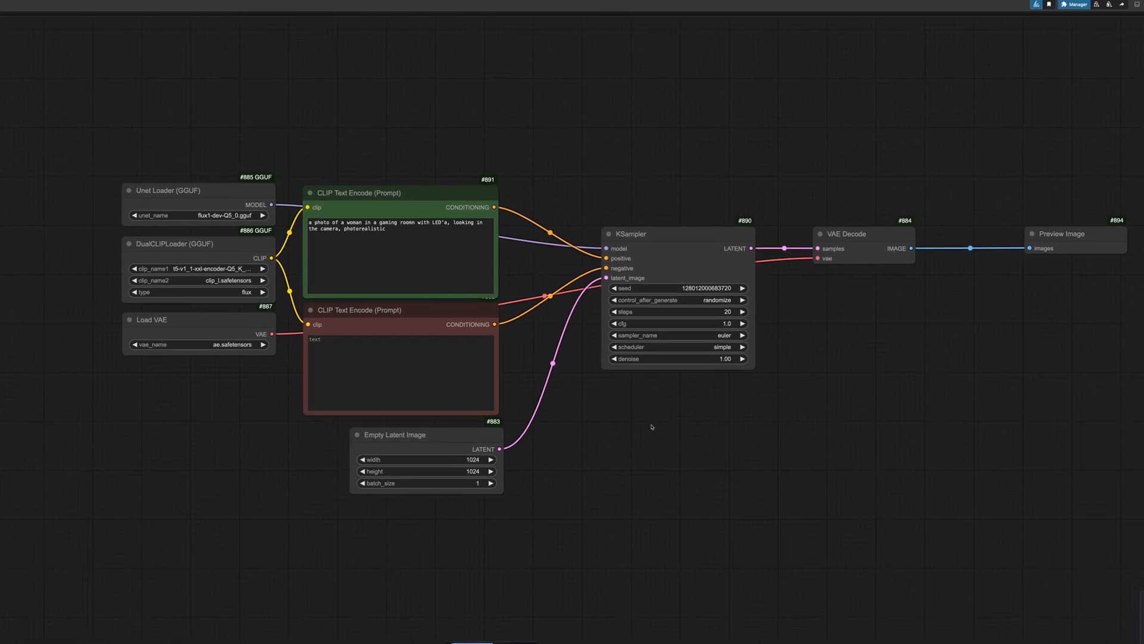
Queue the workflow to render the LED-lit gaming-room woman portrait preview.
left_click(512, 624)
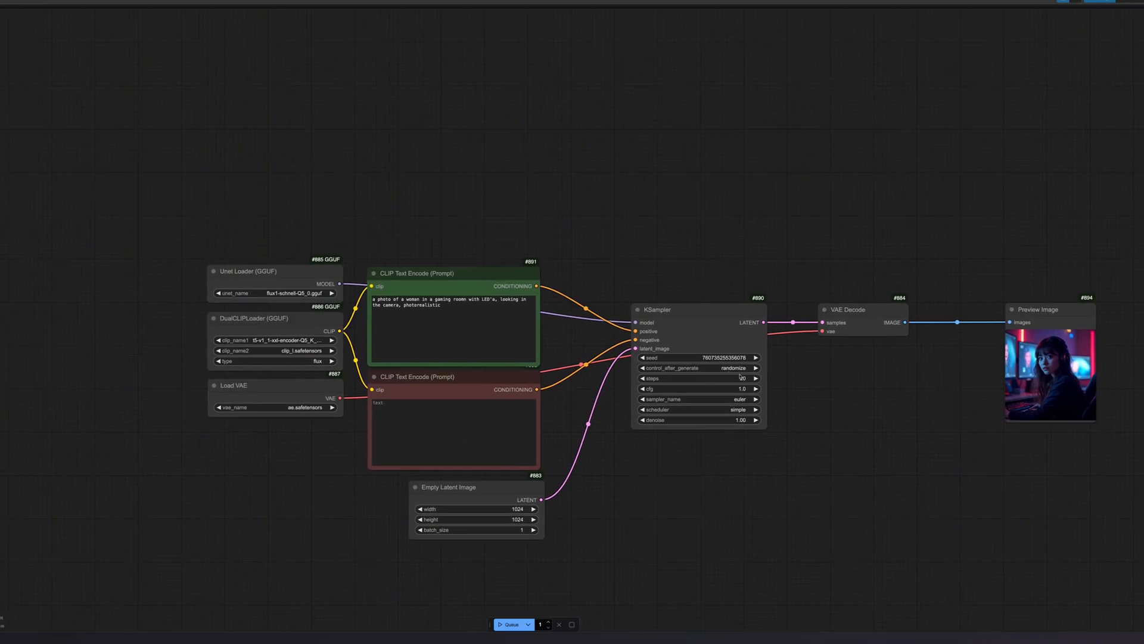
left_click(510, 624)
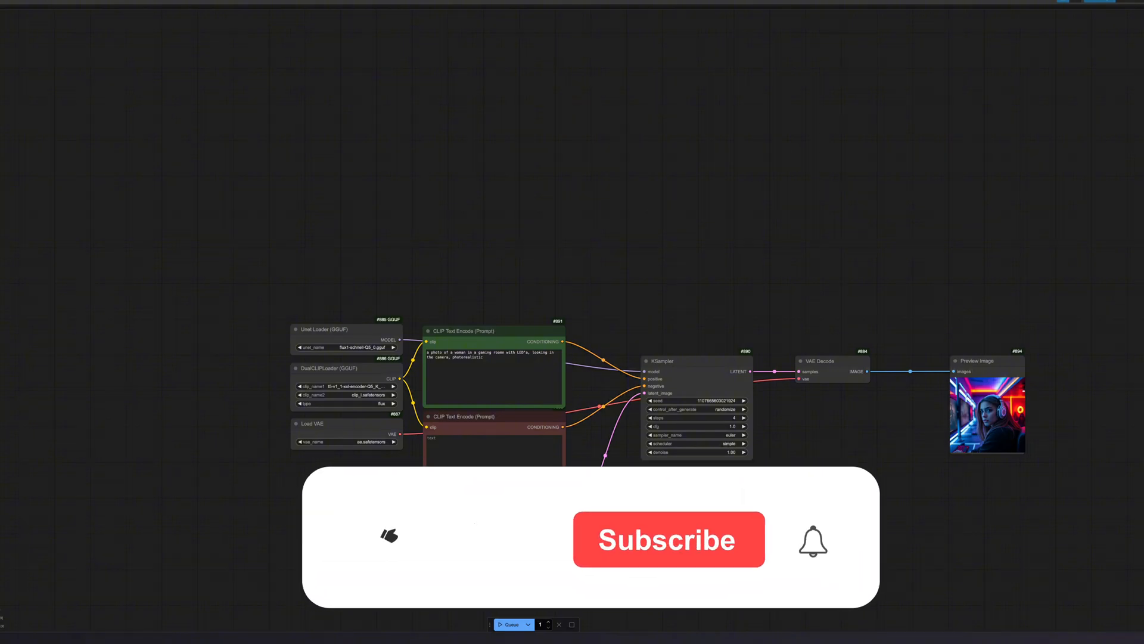
left_click(387, 533)
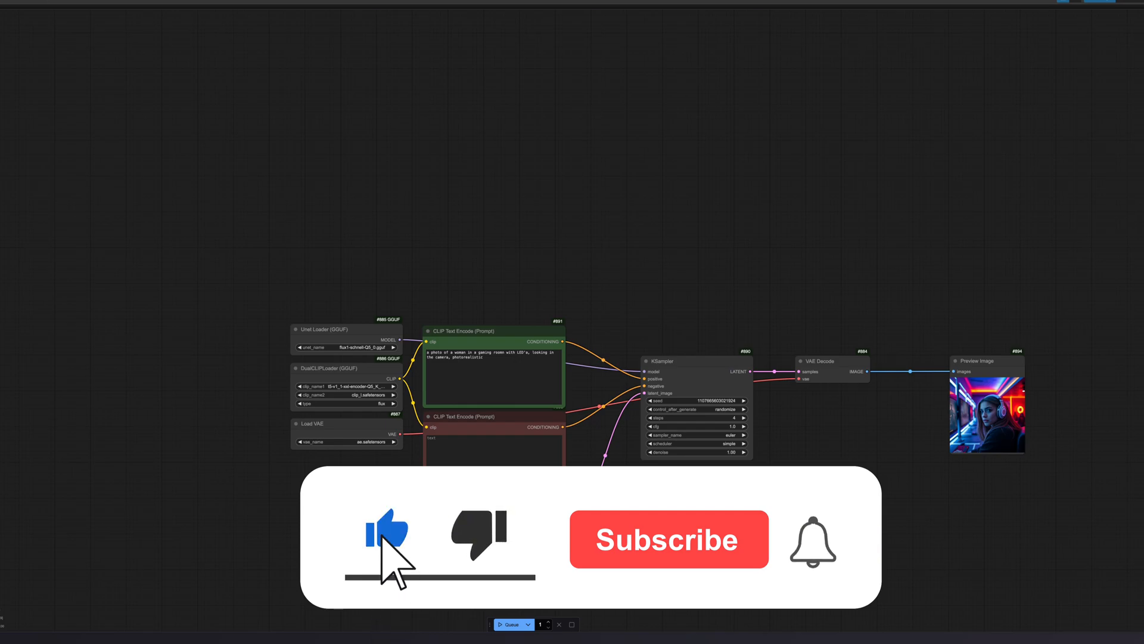
left_click(669, 538)
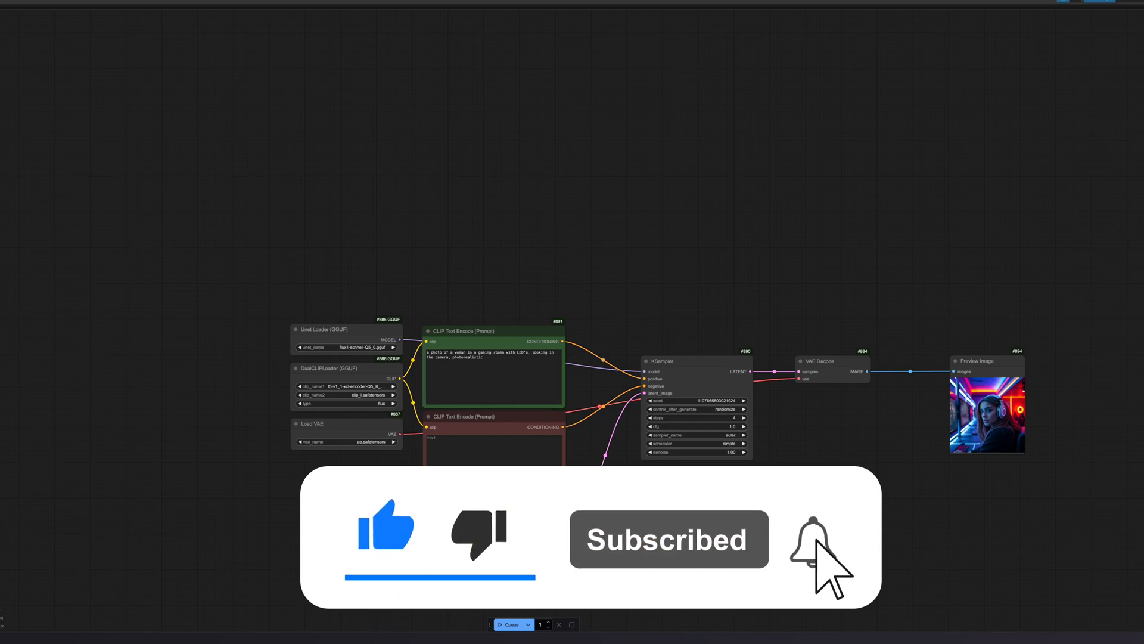